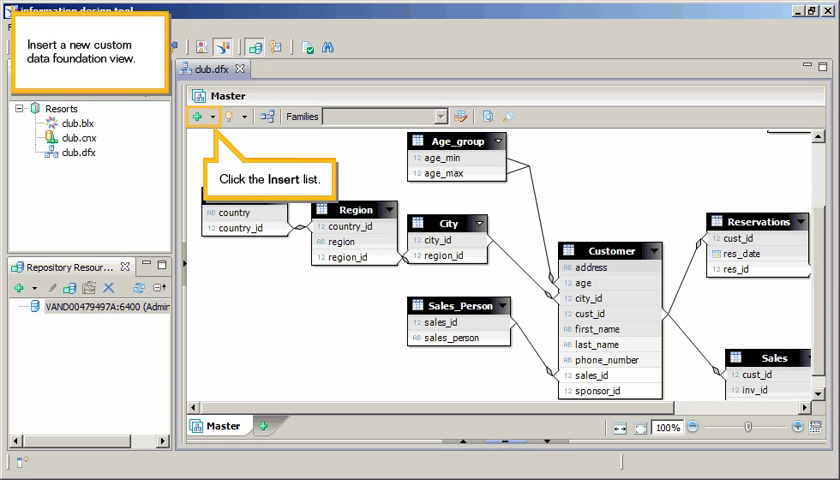
Start inserting a new custom view into the club.dfx data foundation via Insert View
{"action": "left_click", "coordinate": [195, 116]}
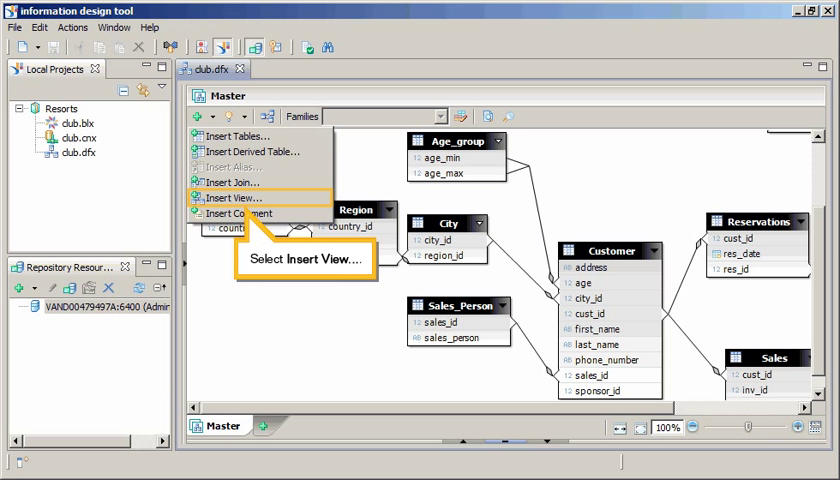
{"action": "left_click", "coordinate": [232, 198]}
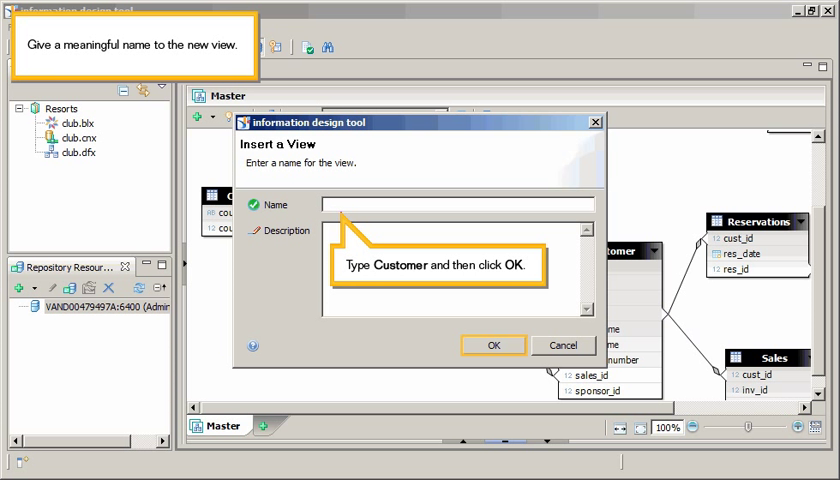
Name the new view 'Customer' and pick Master tables to add to it
{"action": "left_click", "coordinate": [492, 345]}
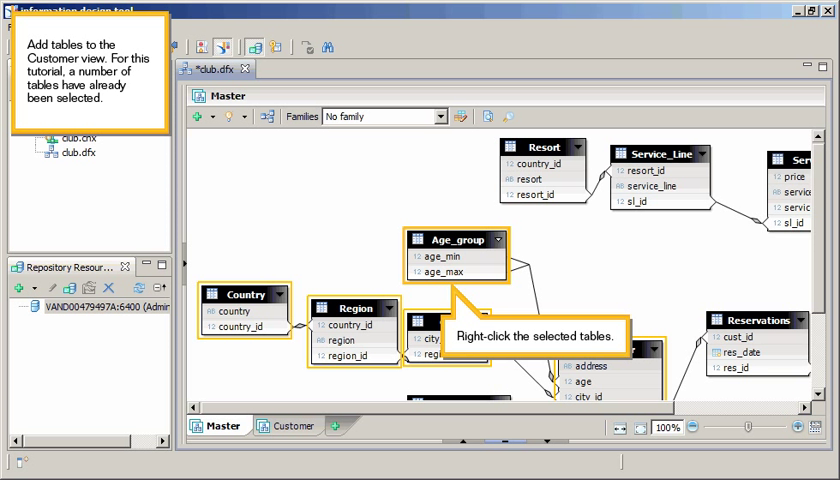
Add the selected tables (Country, Region, City, Age_group) to the Customer view
{"action": "right_click", "coordinate": [455, 245]}
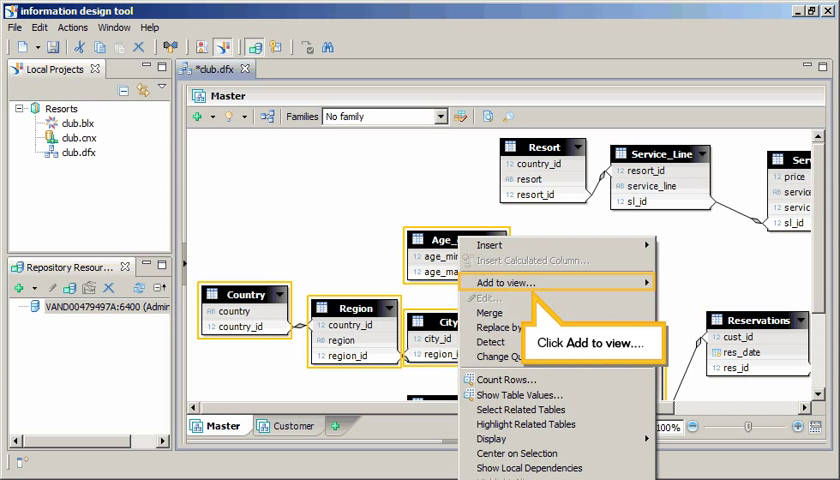
{"action": "left_click", "coordinate": [507, 282]}
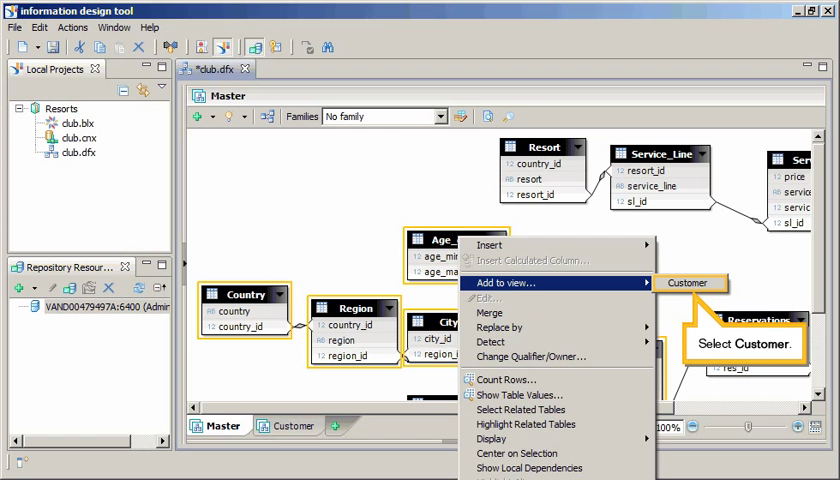
{"action": "left_click", "coordinate": [688, 282]}
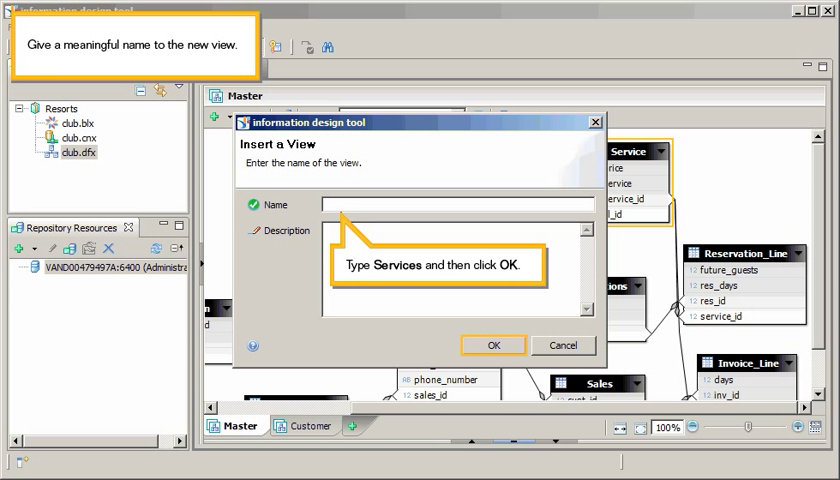
Name the new view 'Services', holding the Resort, Service_Line and Service tables
{"action": "left_click", "coordinate": [492, 345]}
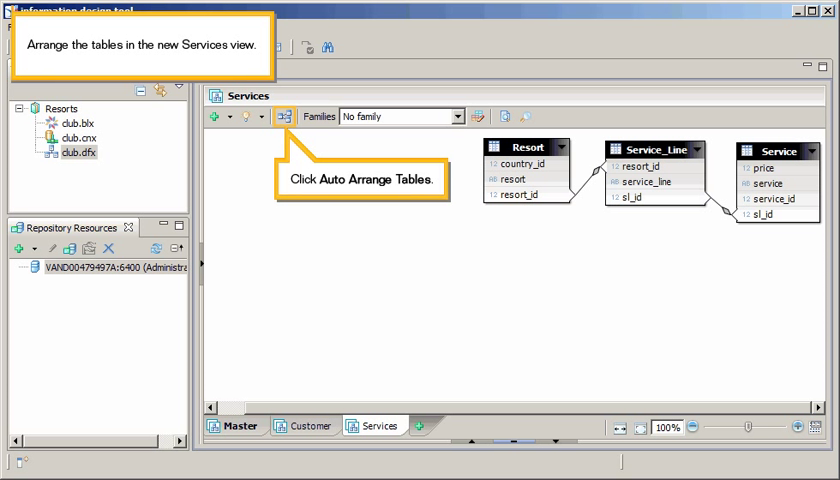
Auto-arrange the Services view's three tables and save club.dfx
{"action": "left_click", "coordinate": [283, 116]}
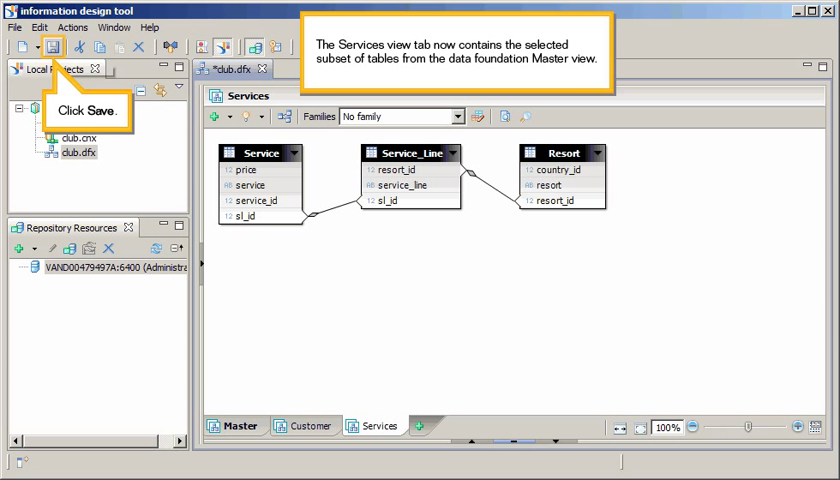
{"action": "left_click", "coordinate": [52, 47]}
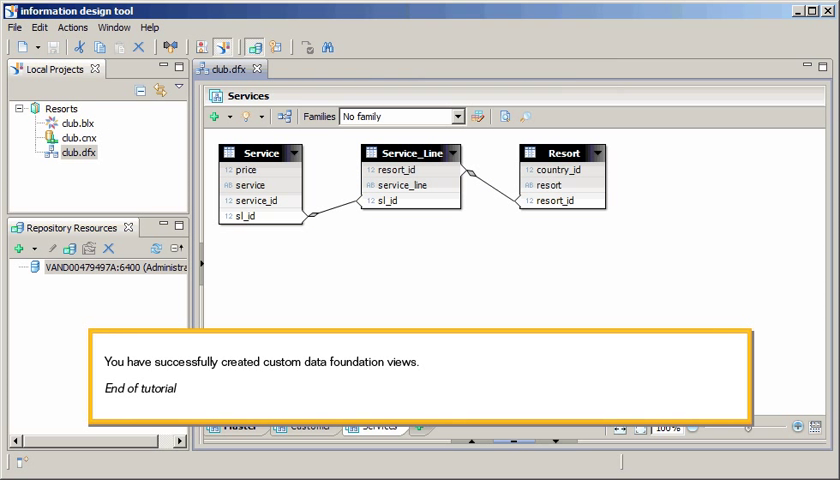